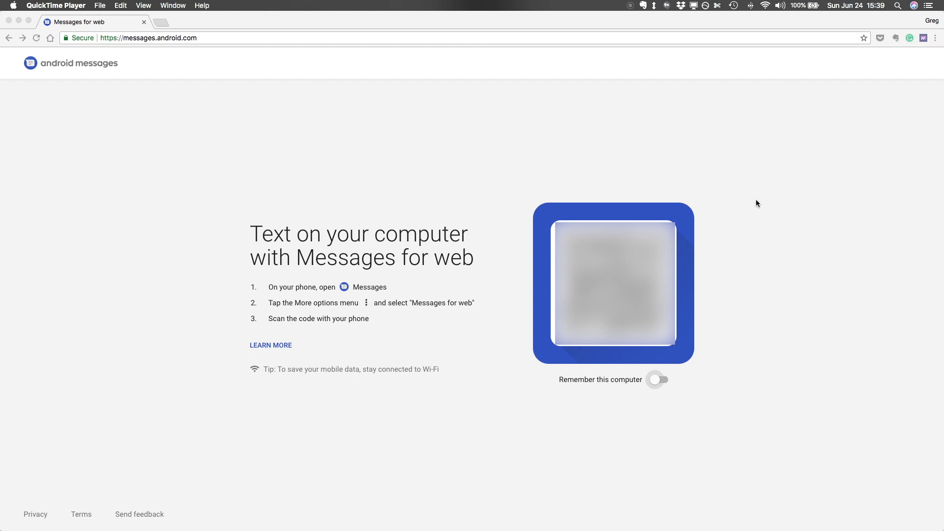
From the phone's Messages three-dot menu, reach Messages for web and start the QR code scan.
click(658, 380)
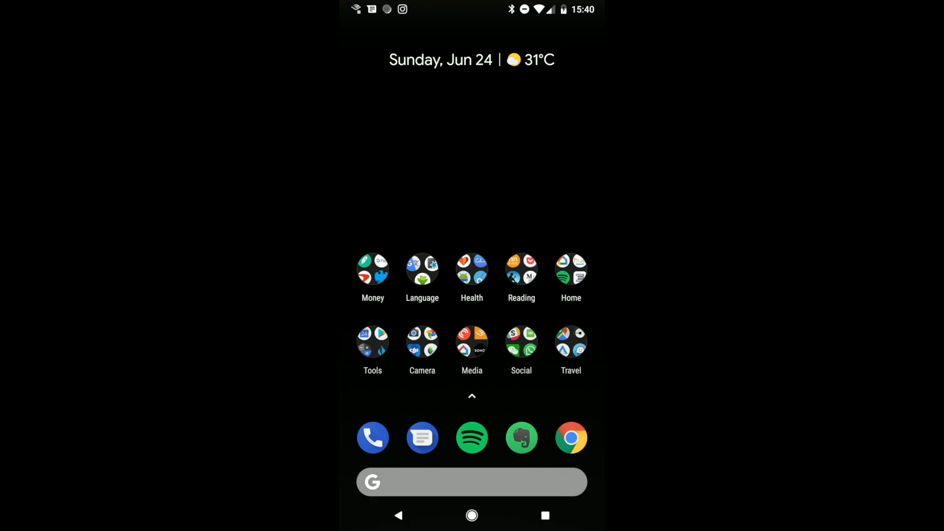
click(422, 437)
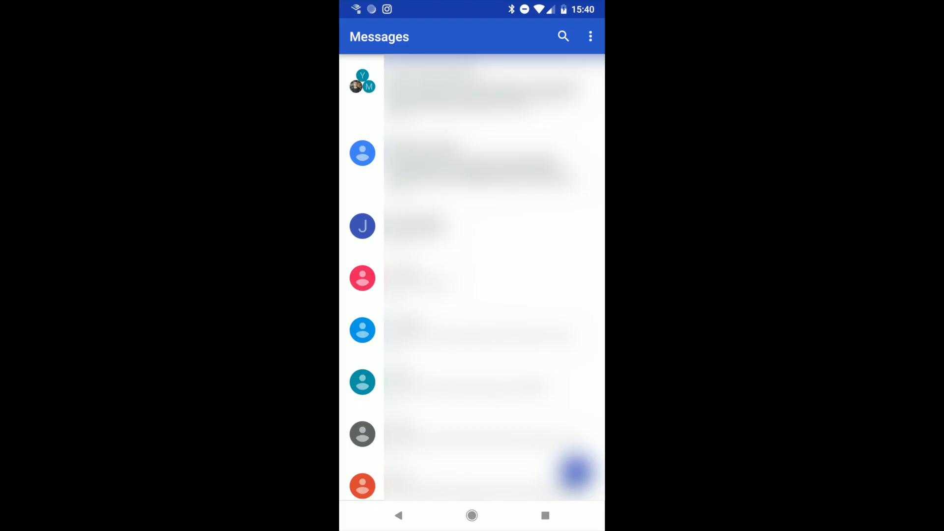
click(591, 36)
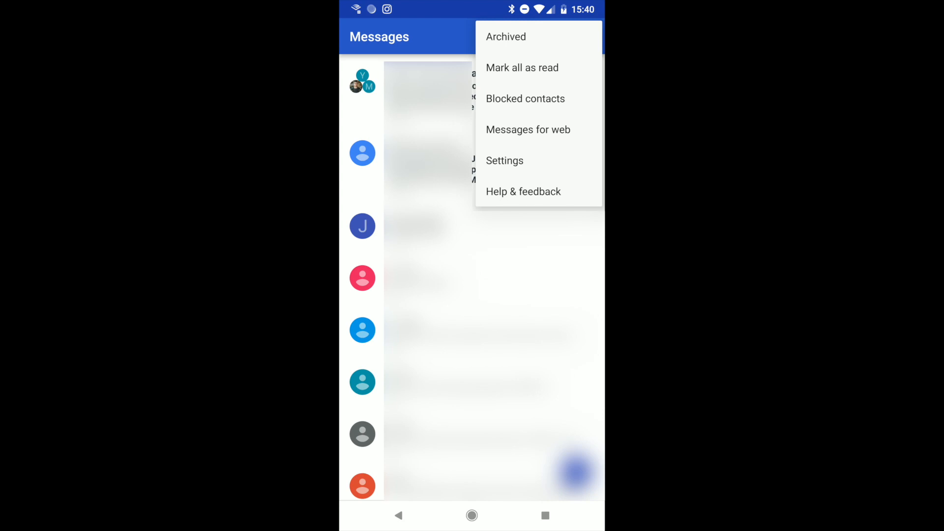
click(528, 130)
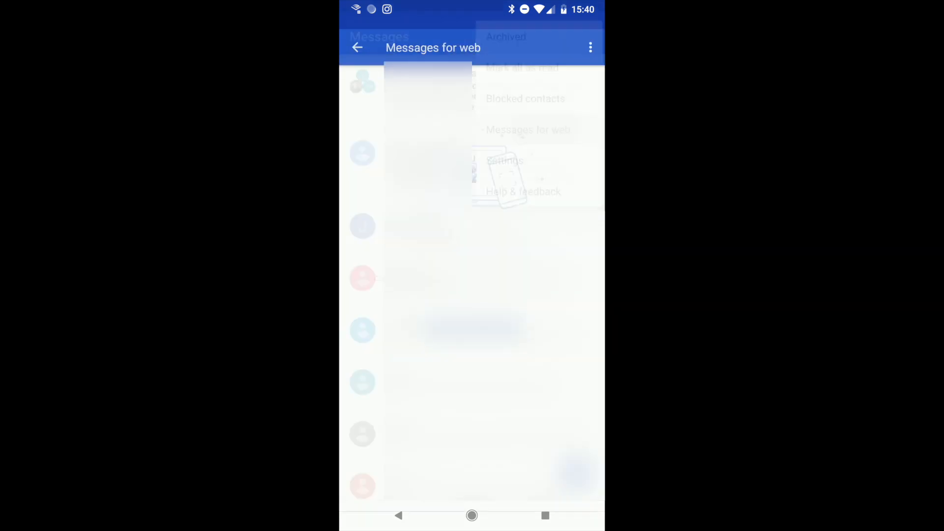
click(528, 130)
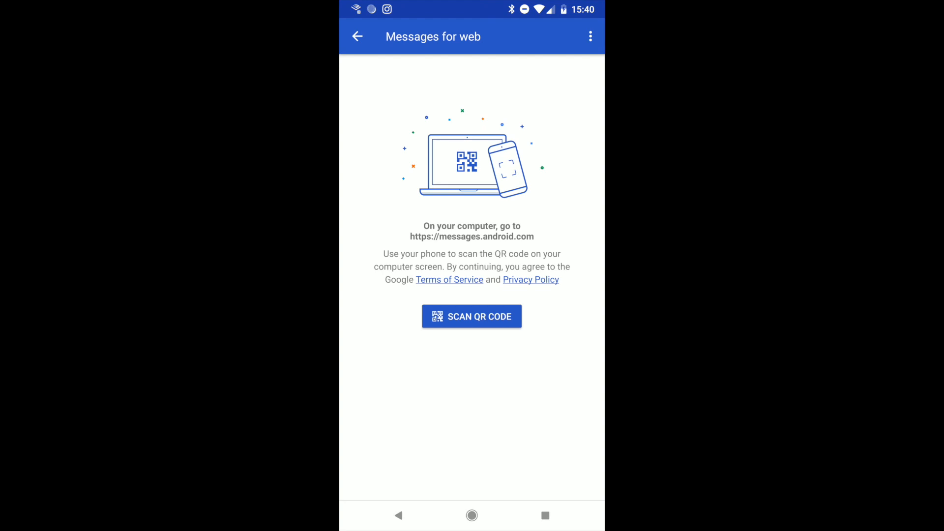
click(471, 316)
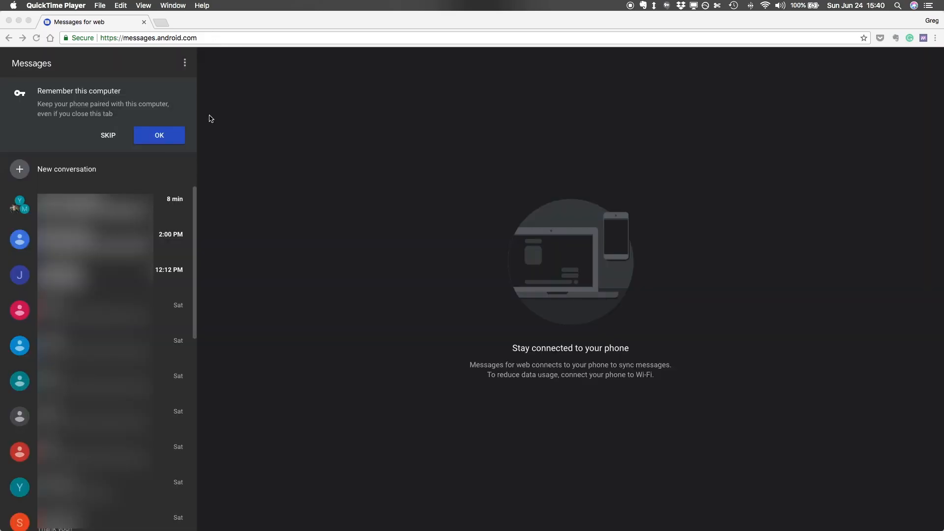
mouse_move(83, 121)
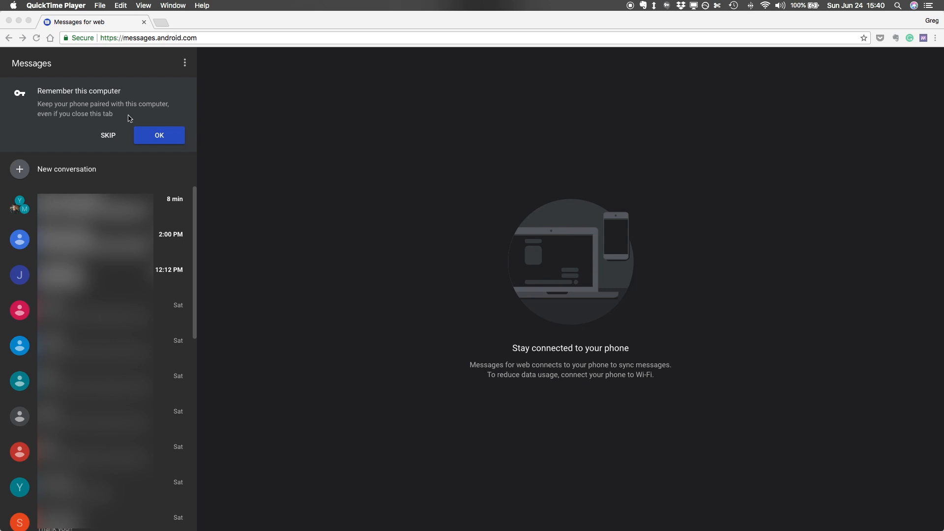
mouse_move(160, 151)
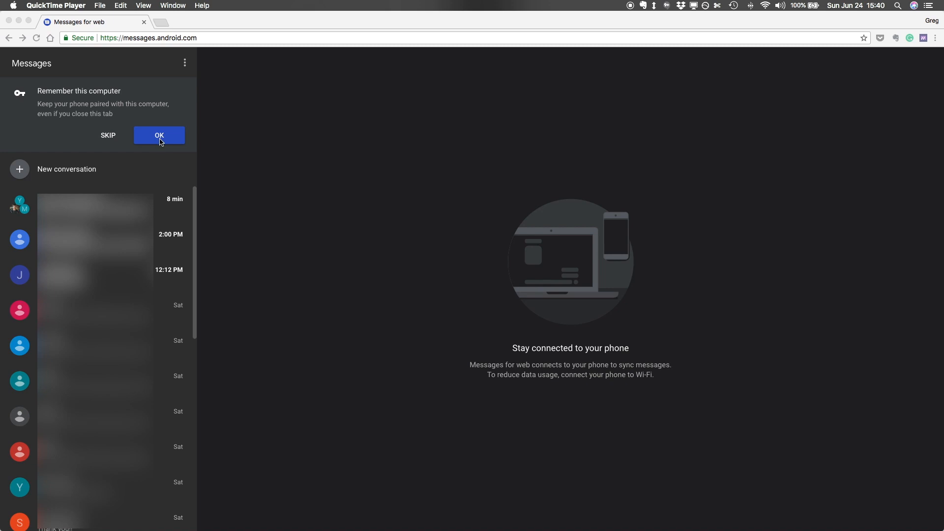
Confirm OK on the Remember this computer banner to keep the pairing.
click(159, 135)
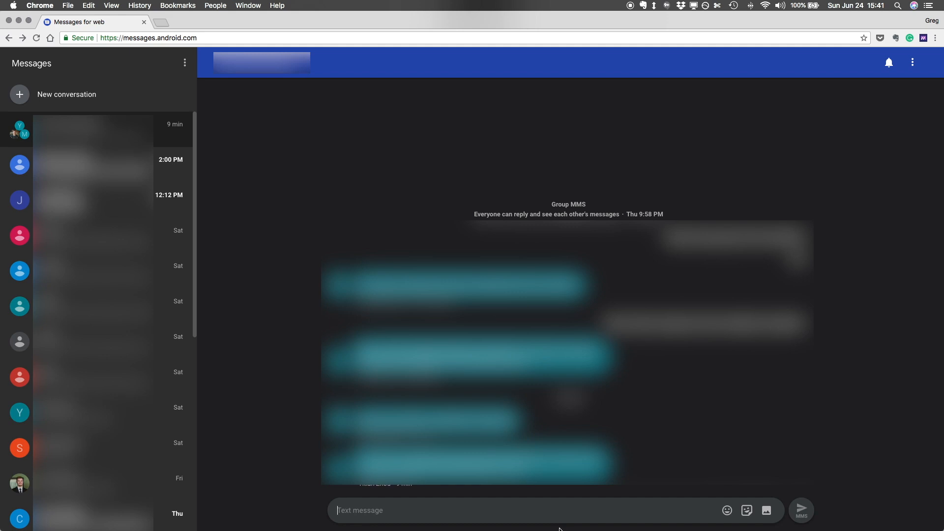
mouse_move(414, 517)
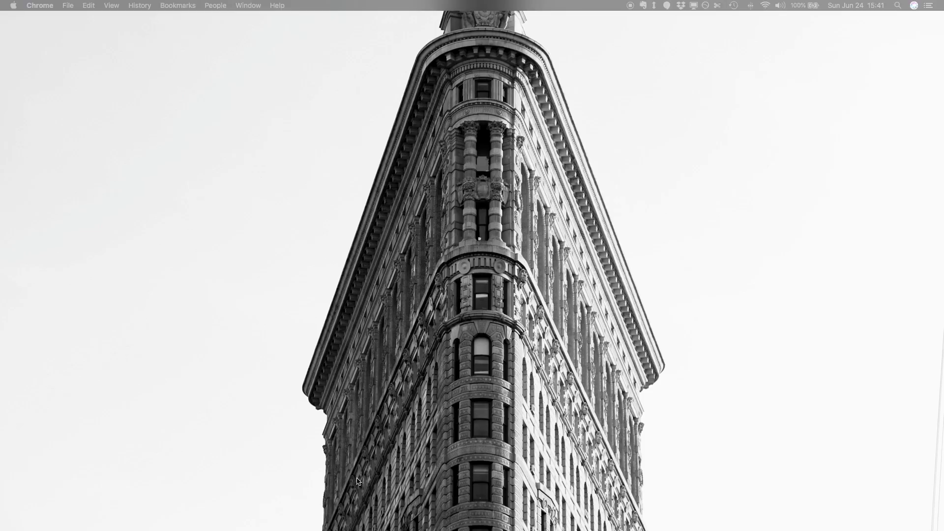
mouse_move(352, 517)
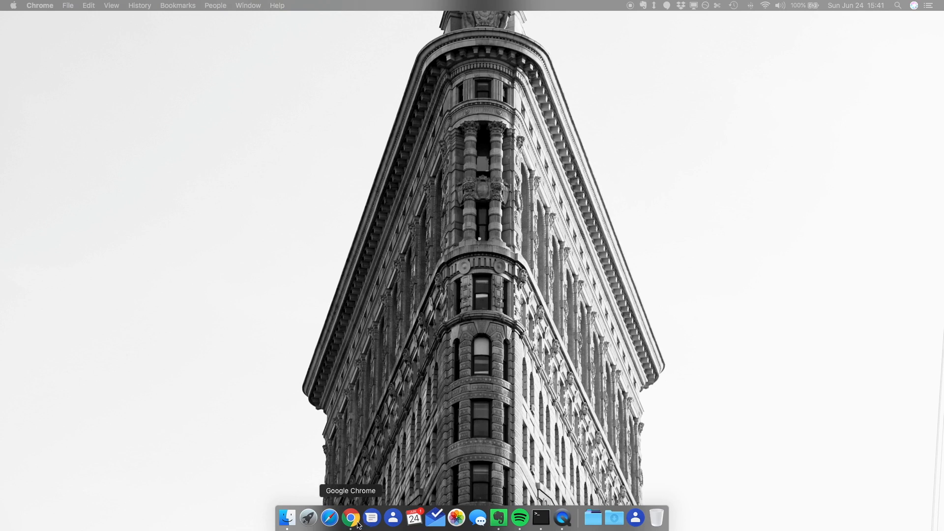
mouse_move(372, 518)
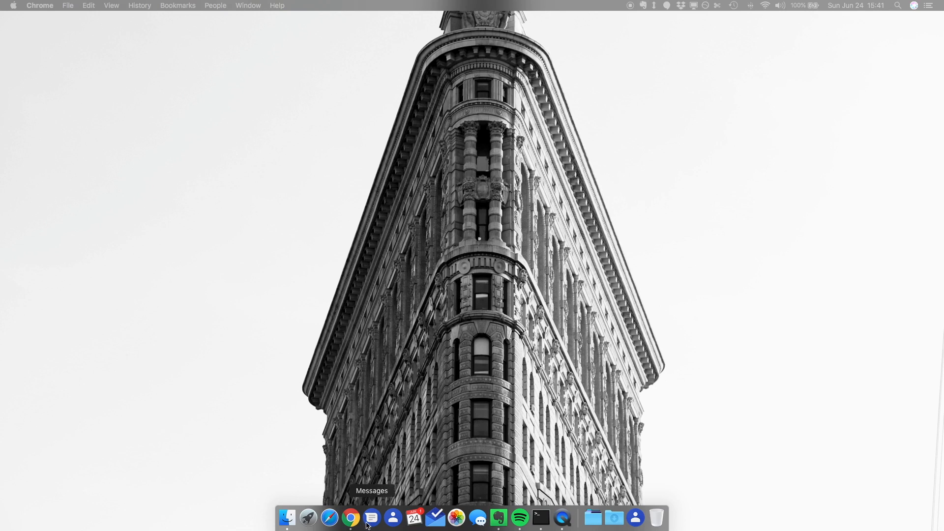
mouse_move(371, 518)
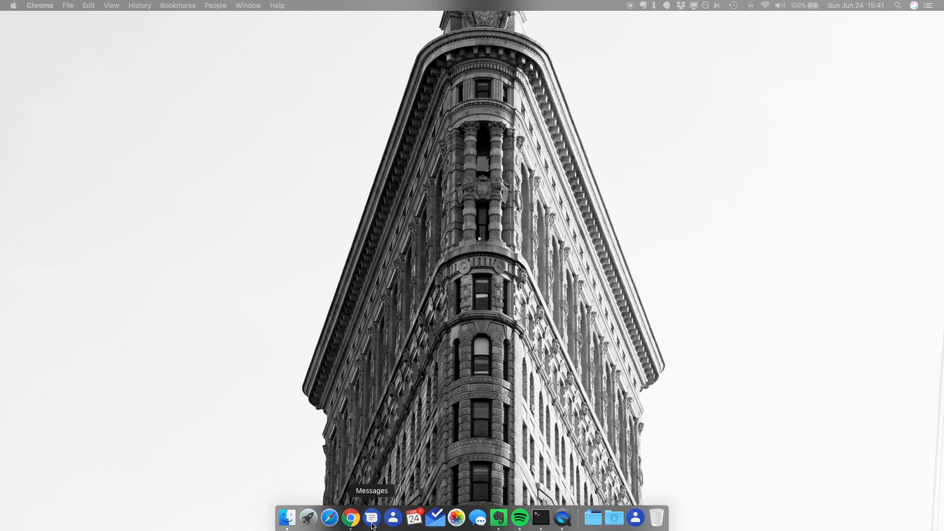
Launch the standalone Messages web app from its Dock shortcut.
click(371, 517)
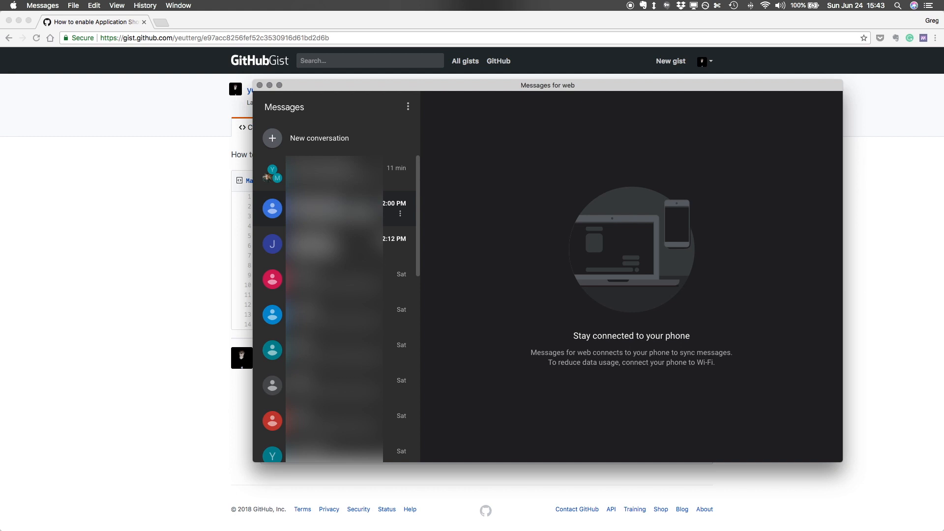
mouse_move(354, 111)
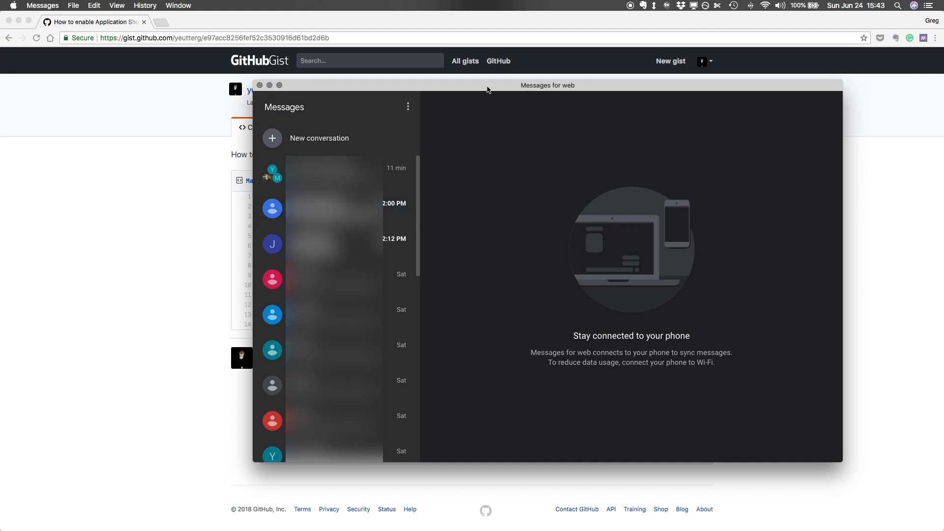
mouse_move(466, 151)
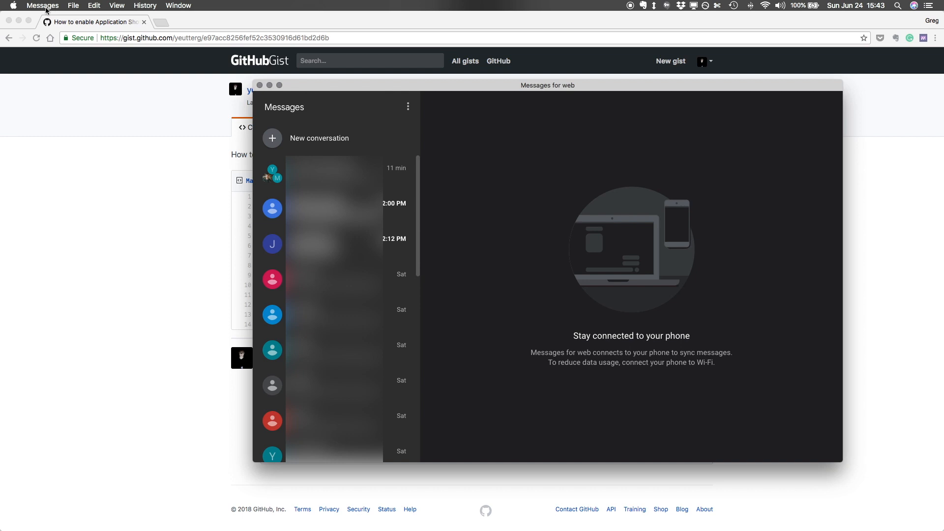
mouse_move(38, 7)
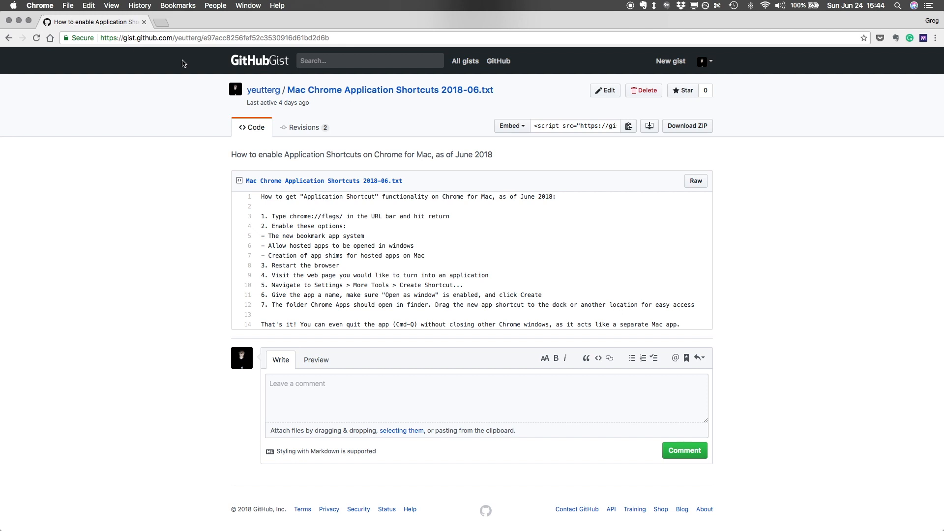
mouse_move(269, 359)
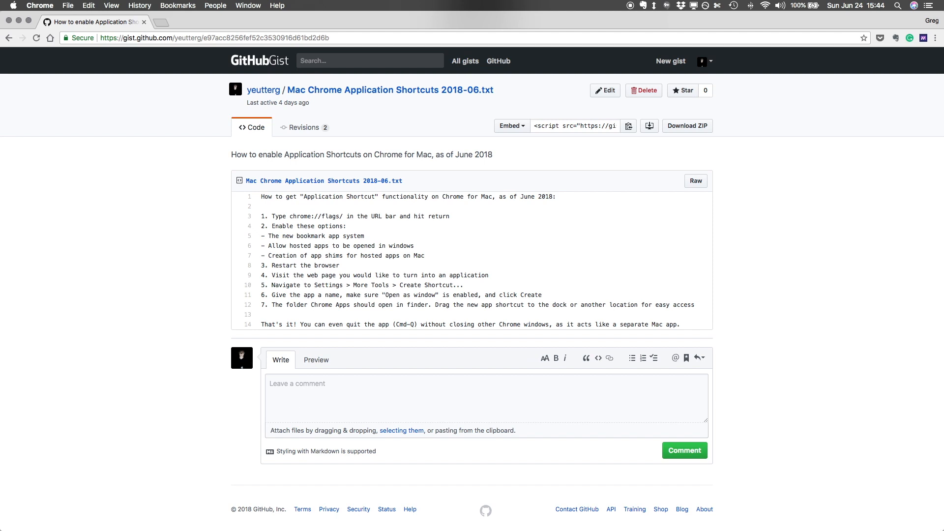
mouse_move(372, 516)
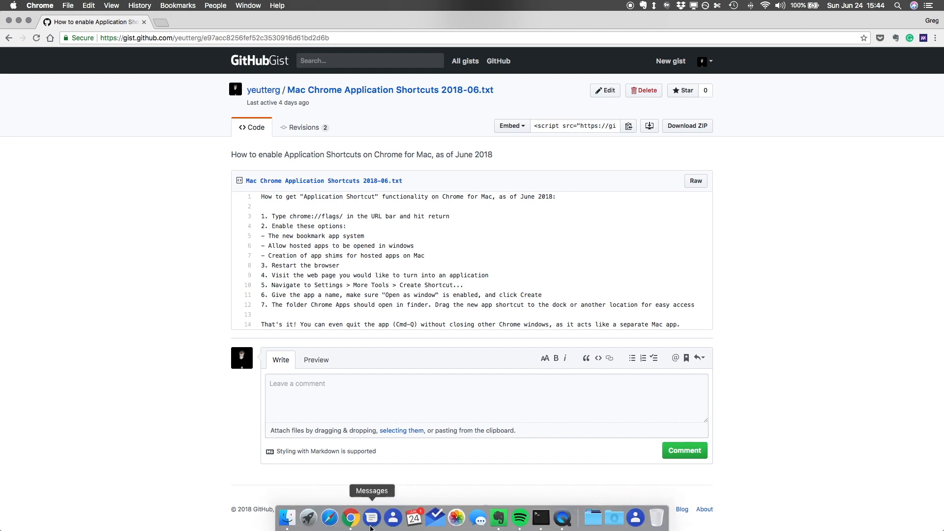
mouse_move(379, 528)
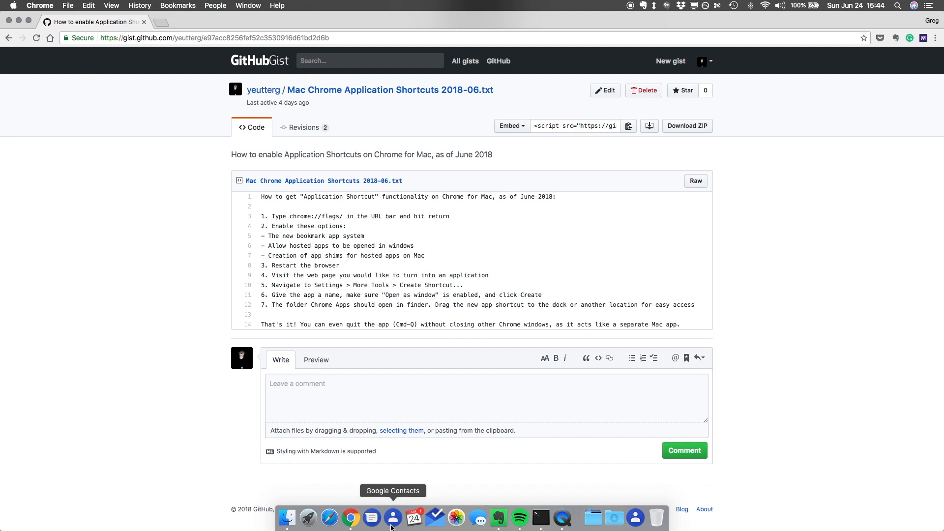
mouse_move(435, 518)
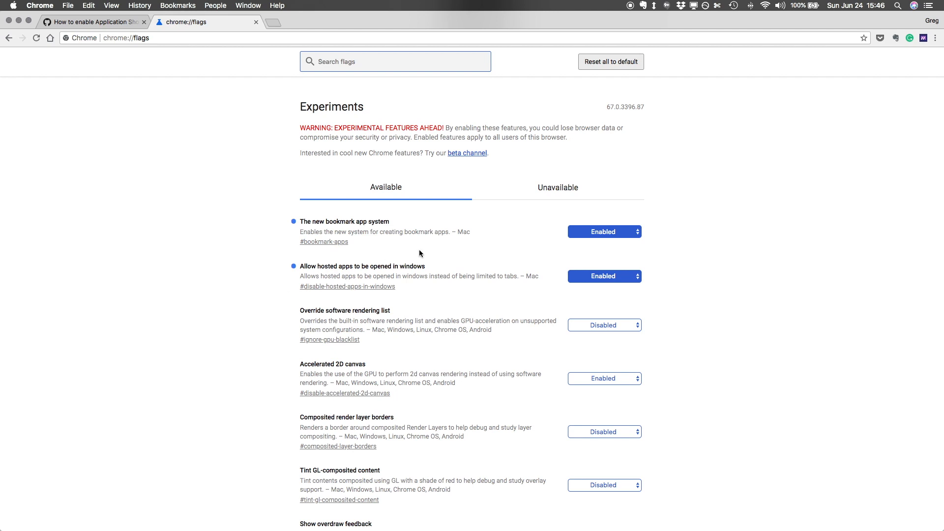
mouse_move(468, 154)
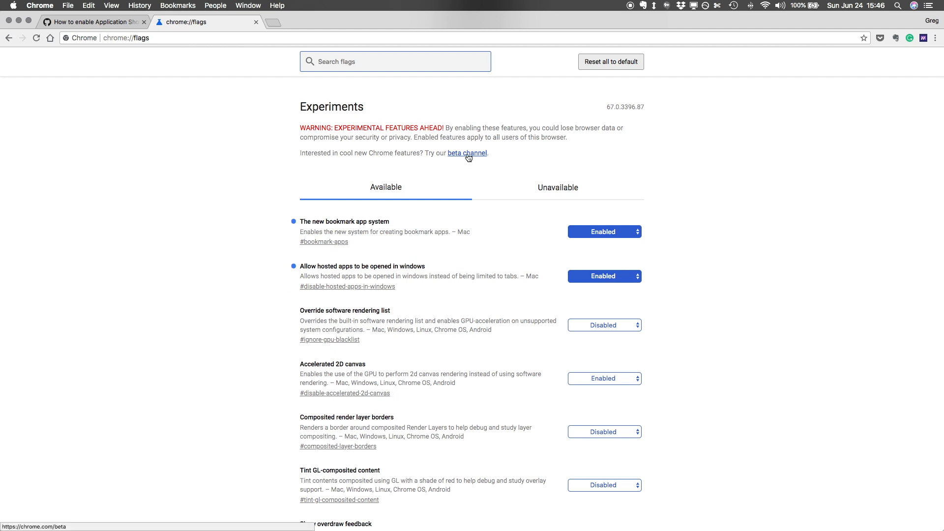
mouse_move(83, 68)
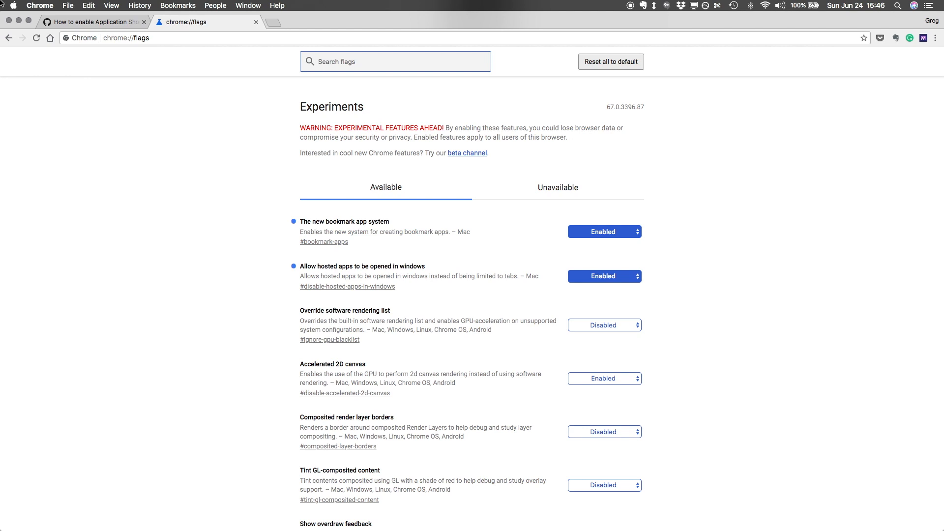
Return to the gist tab with the application shortcut instructions.
click(91, 22)
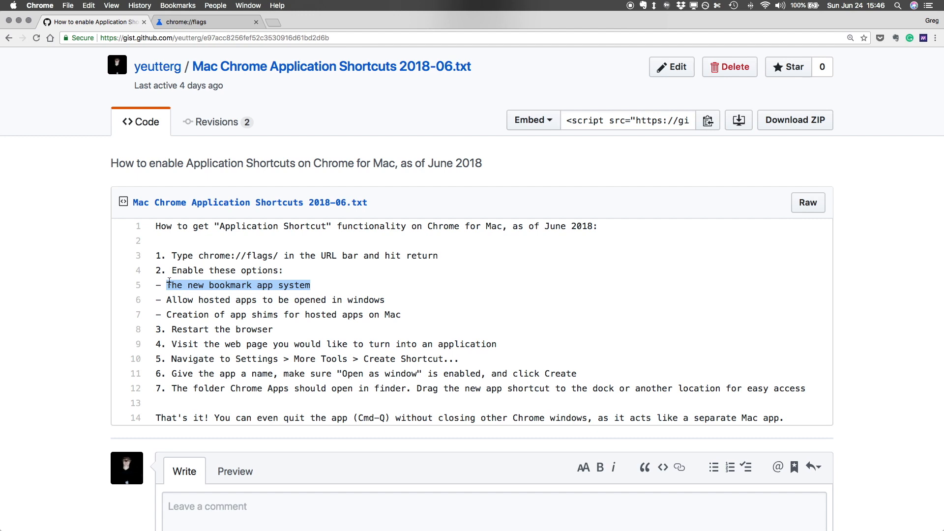
On chrome://flags, find the app flag with page search and set its dropdown to Enabled.
click(207, 22)
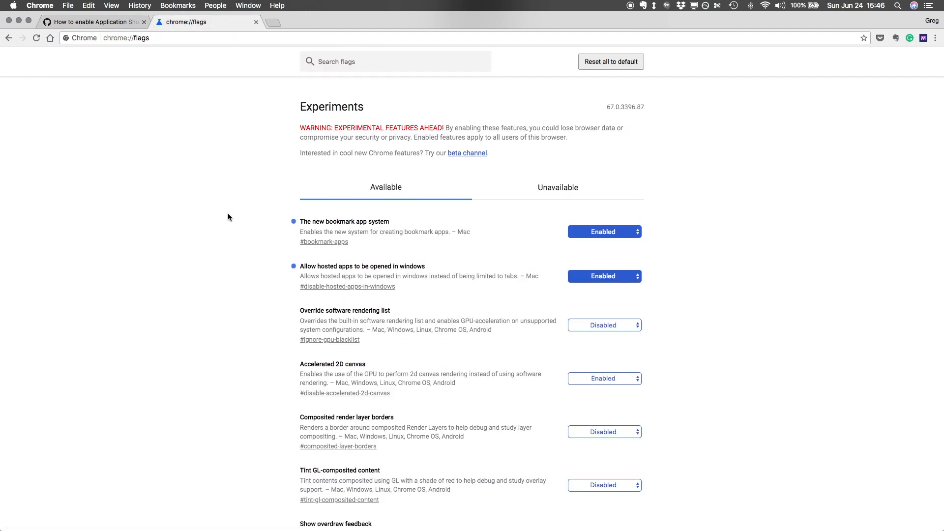
key(cmd+f)
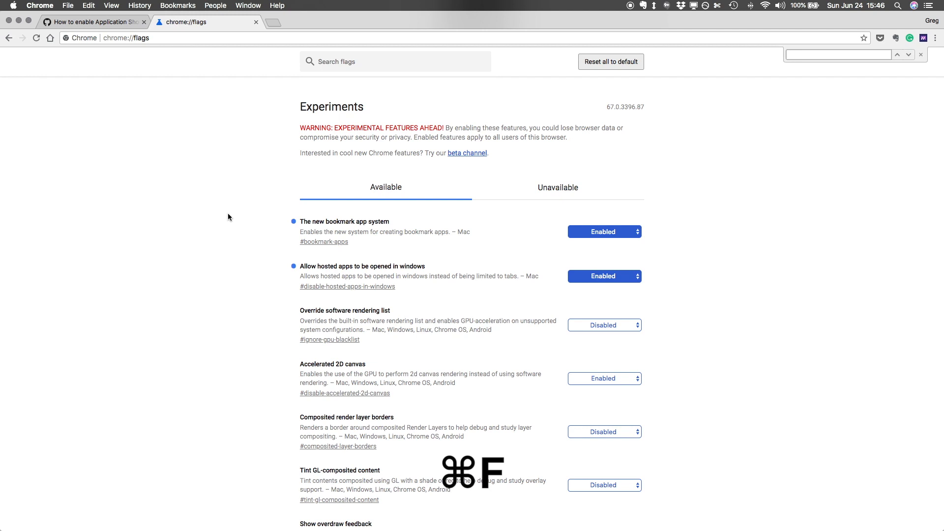
text(the new)
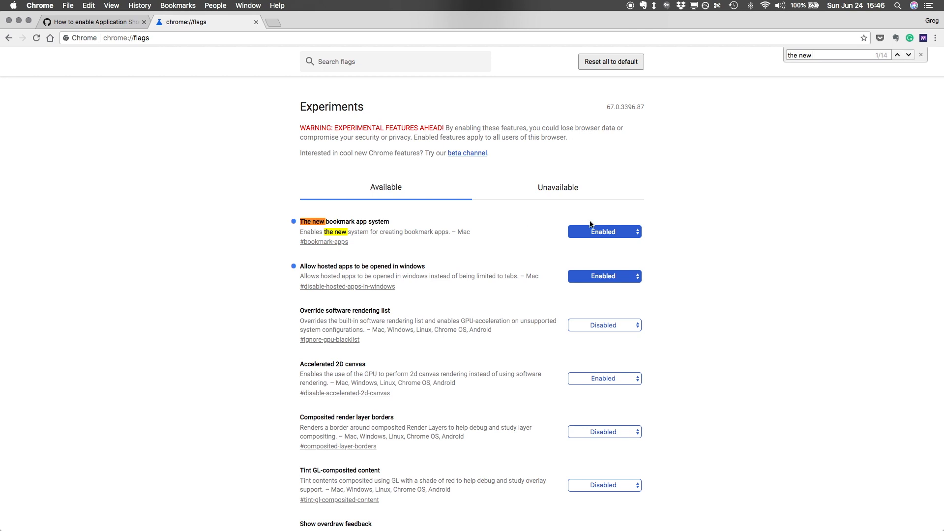
click(604, 231)
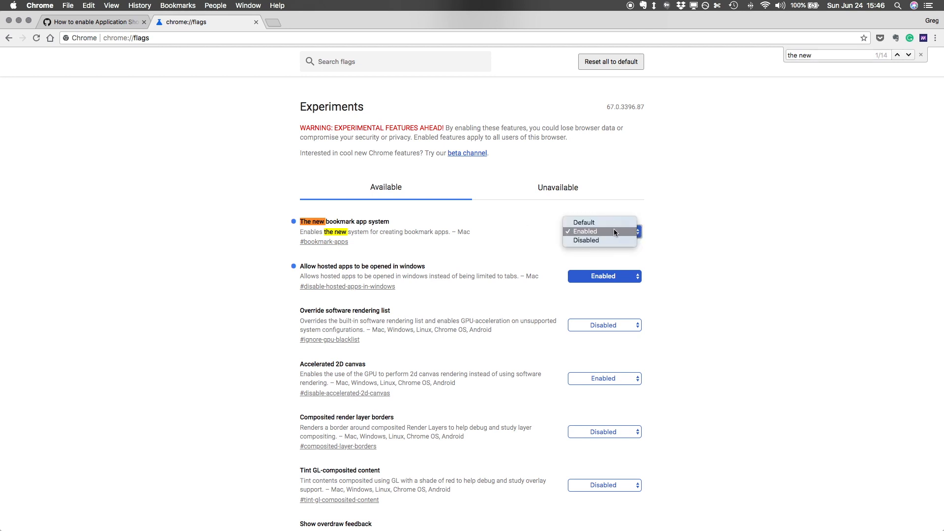
click(585, 231)
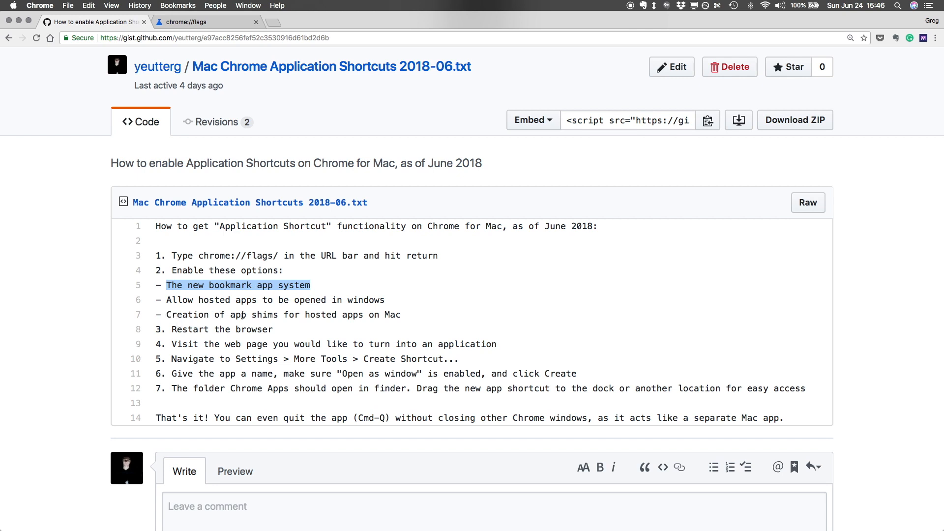
mouse_move(288, 315)
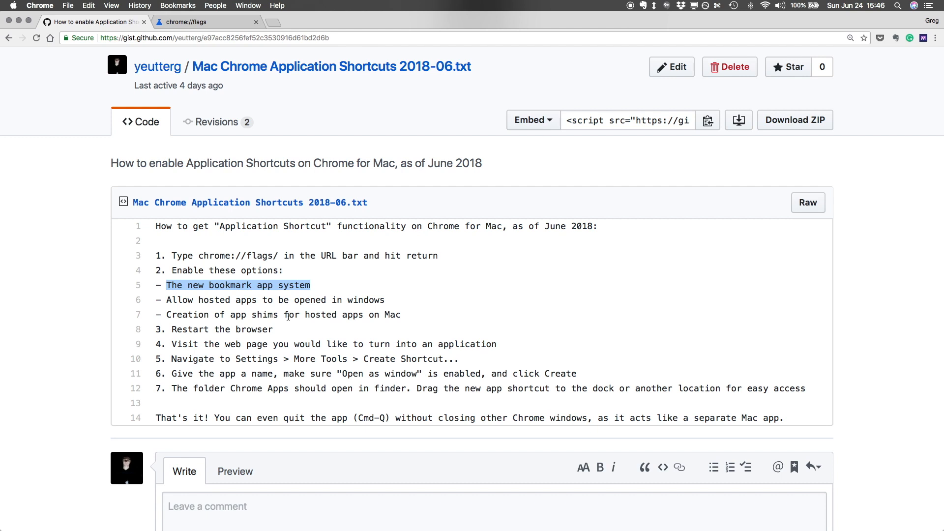
click(207, 21)
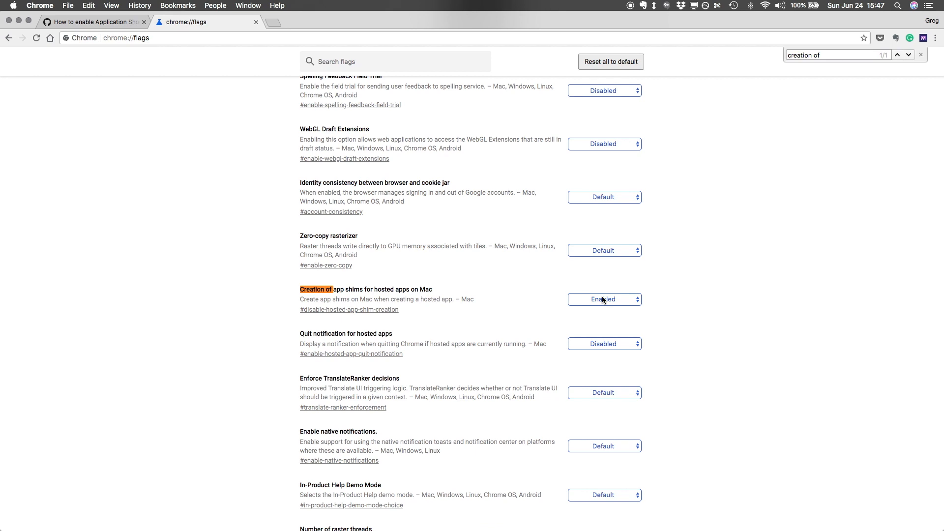
mouse_move(575, 295)
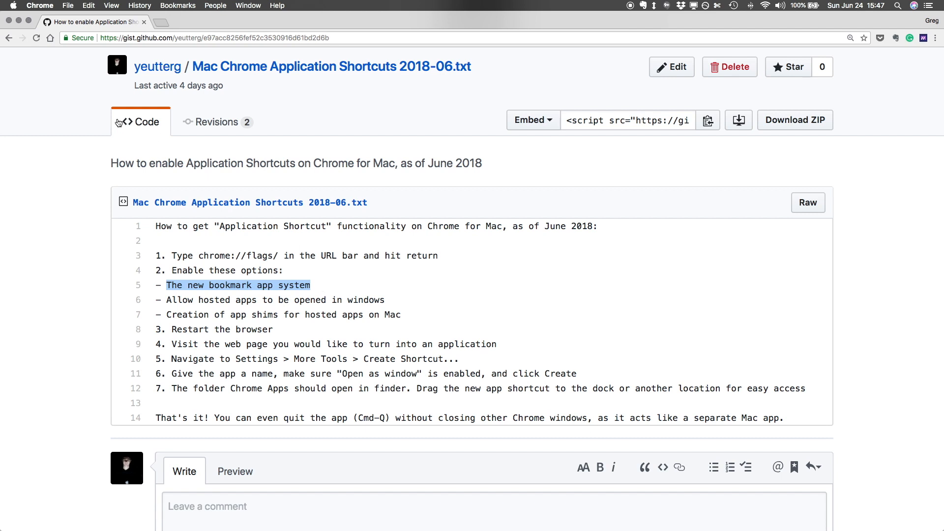
mouse_move(86, 71)
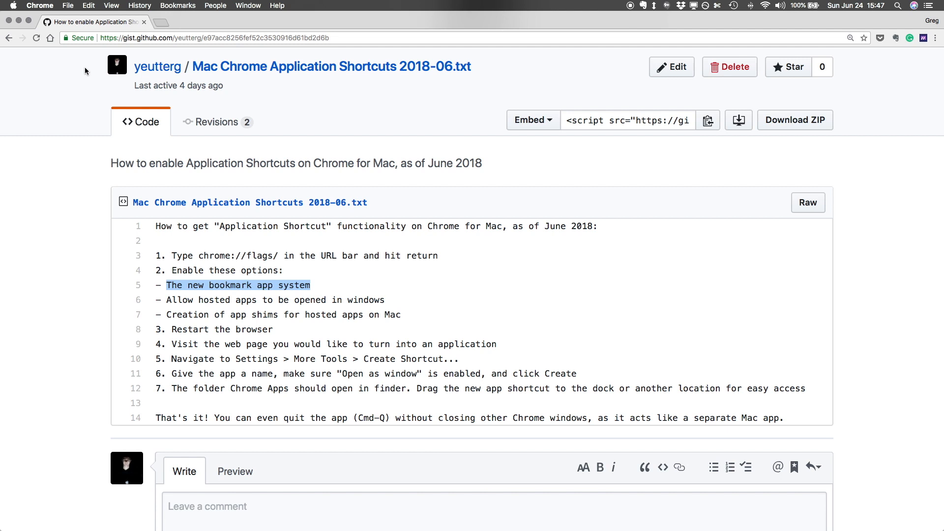
click(39, 6)
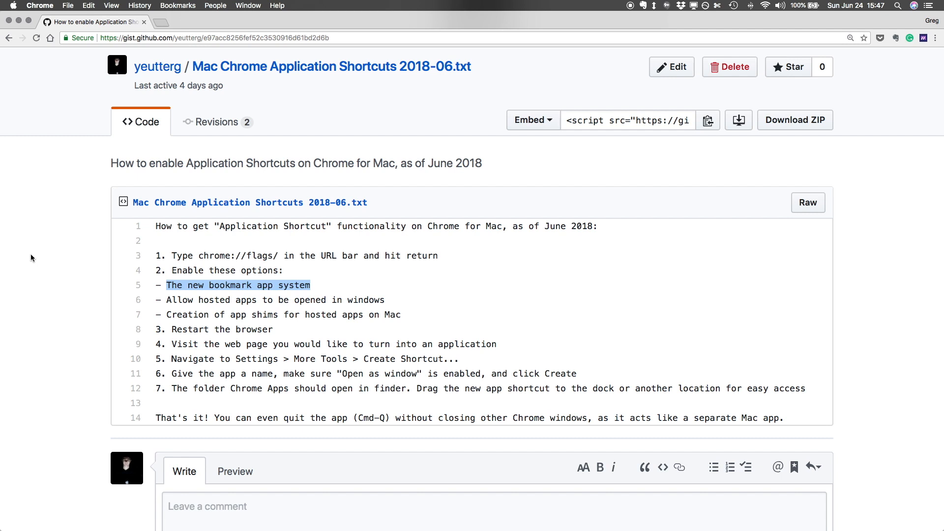
mouse_move(114, 264)
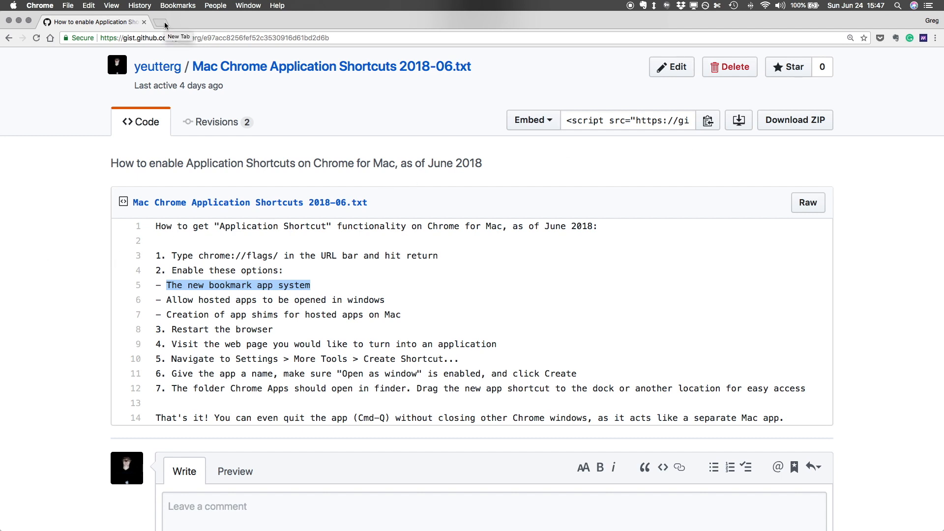
Load messages.android.com in a new tab via the 'android' address suggestion.
click(176, 23)
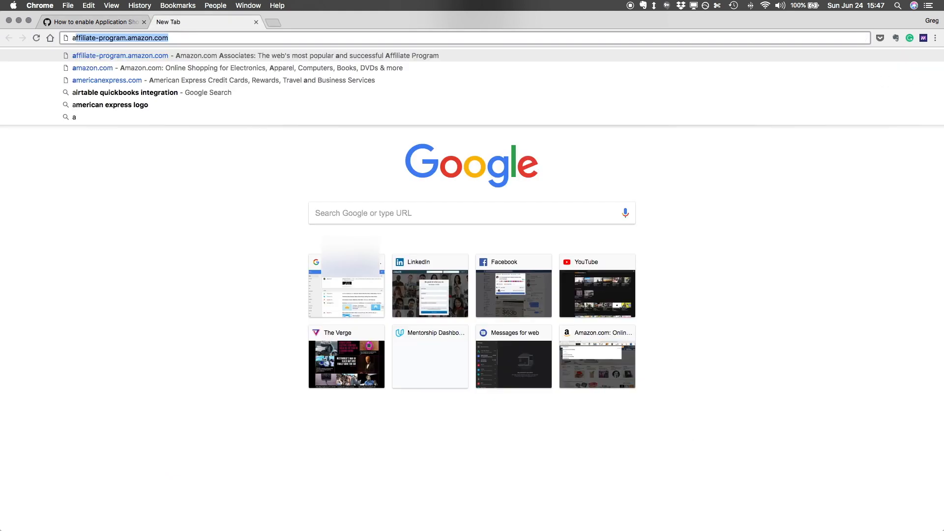
text(android)
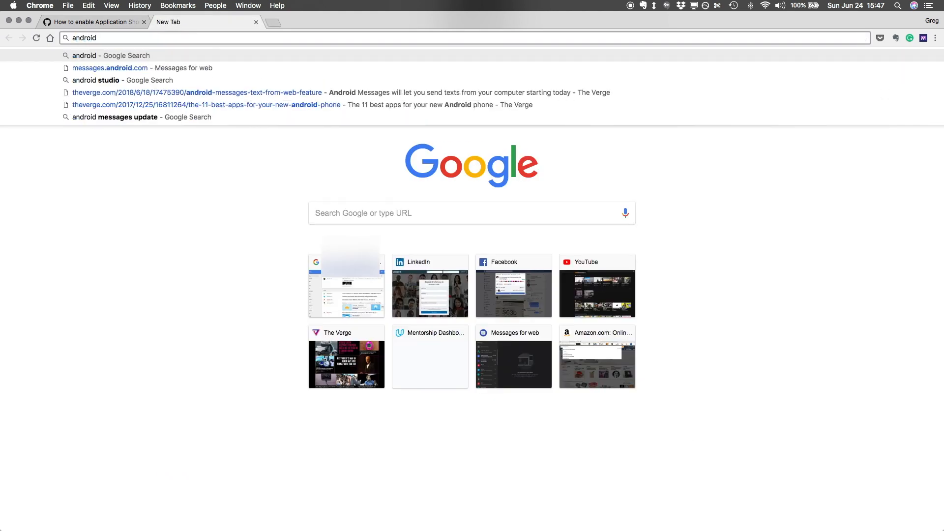
click(109, 68)
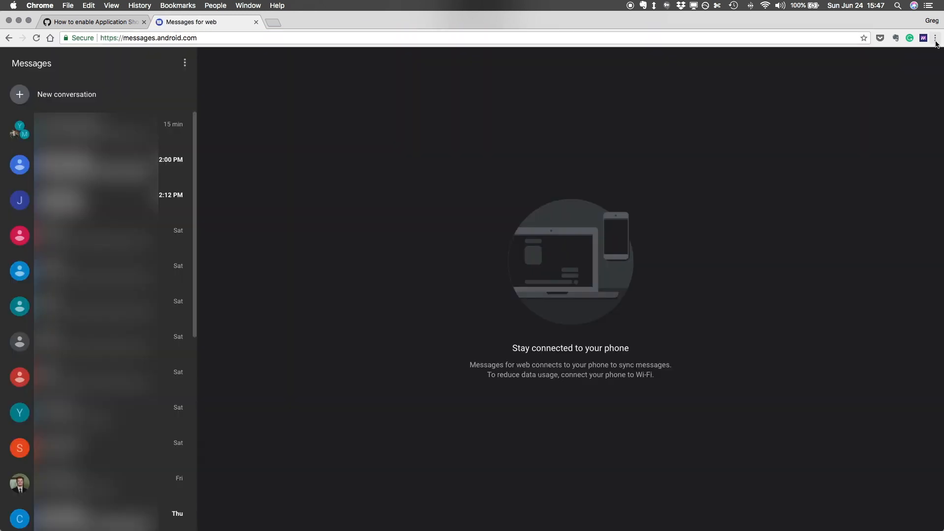
mouse_move(937, 37)
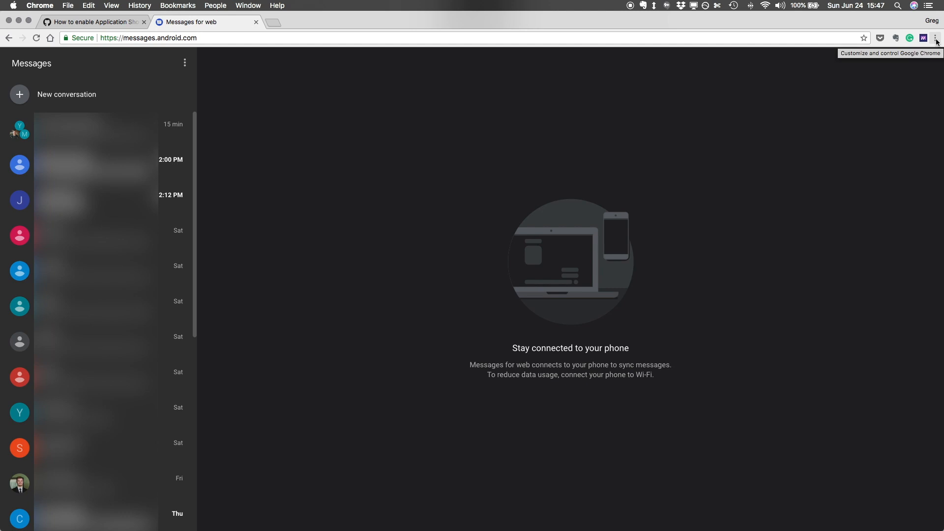
Create a Chrome shortcut for Messages for web with 'Open as window' kept checked.
click(936, 37)
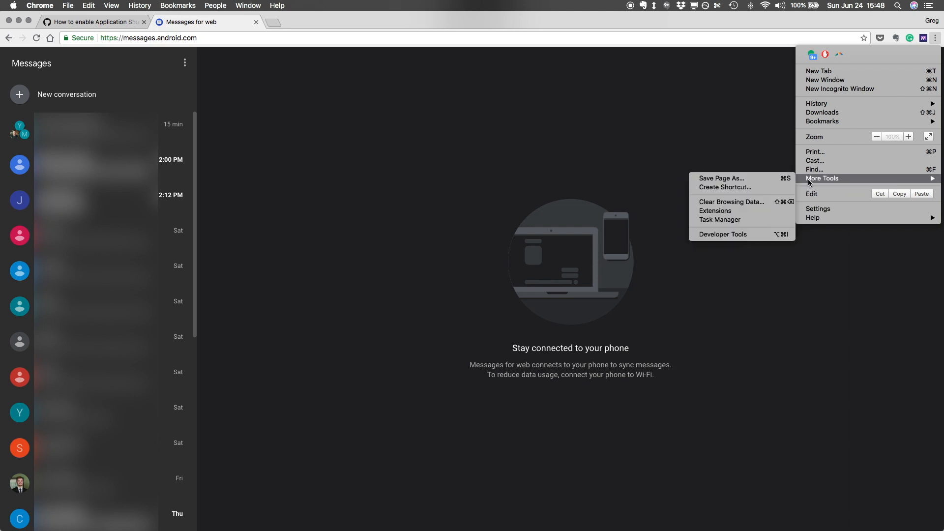
mouse_move(725, 186)
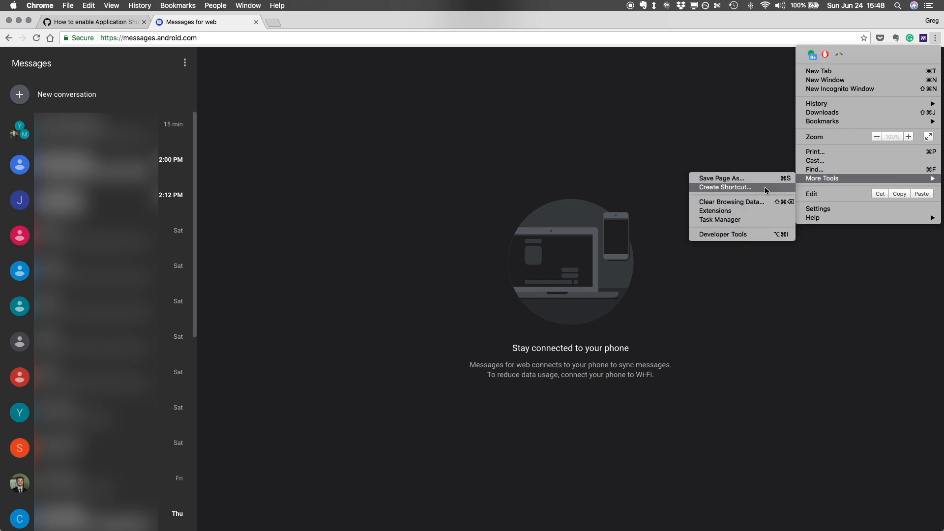
click(725, 187)
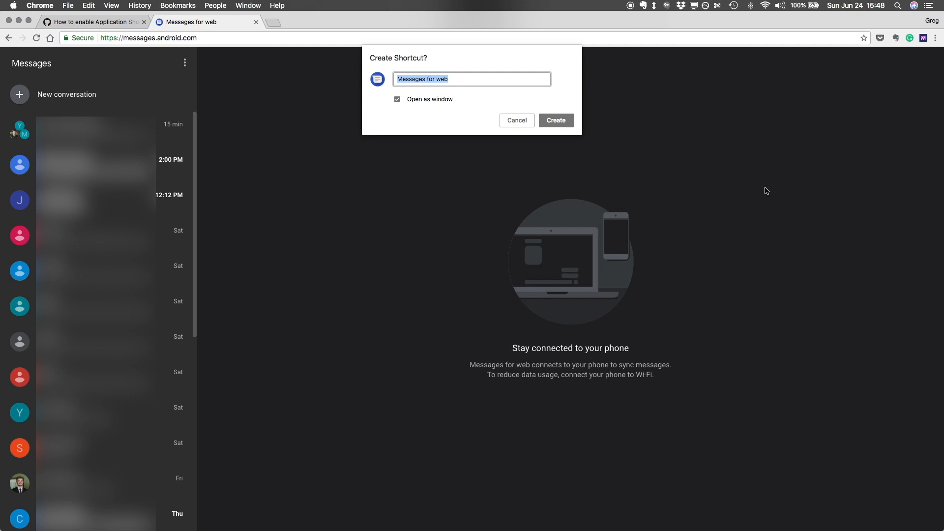
mouse_move(720, 208)
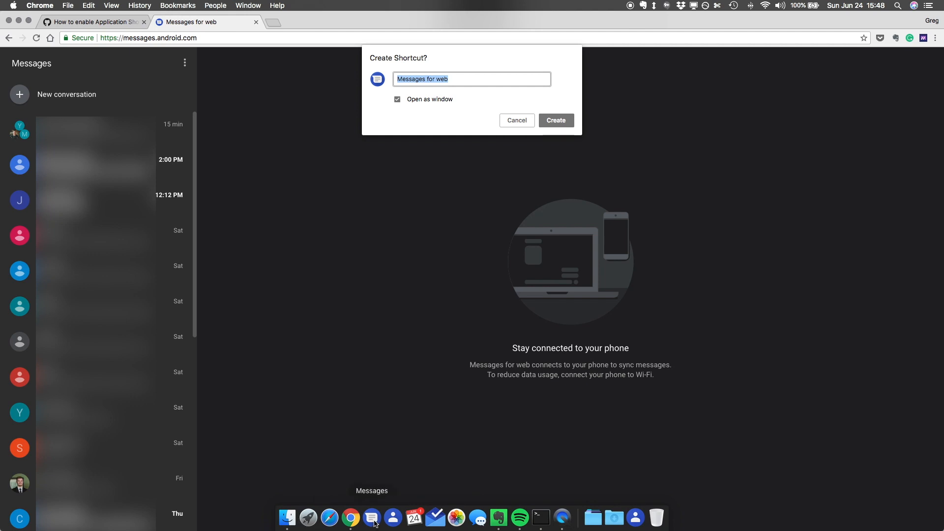
click(460, 79)
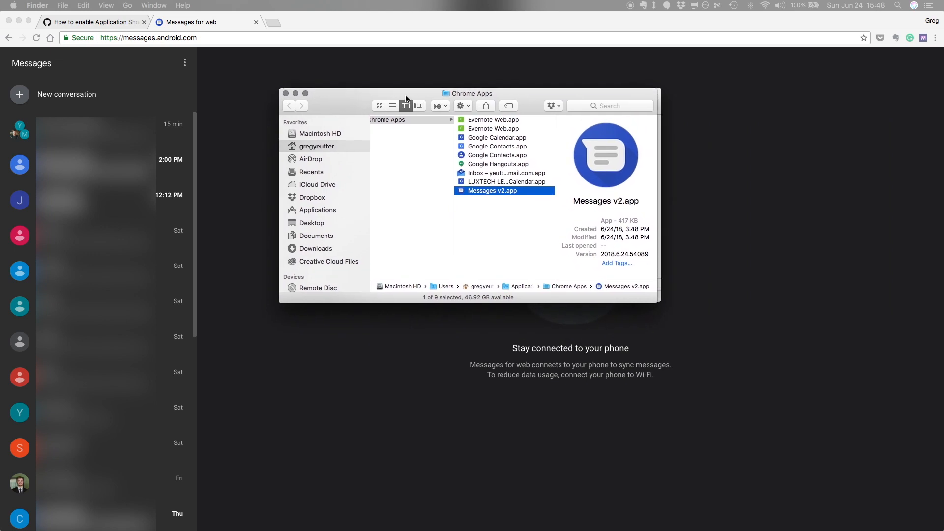
mouse_move(488, 197)
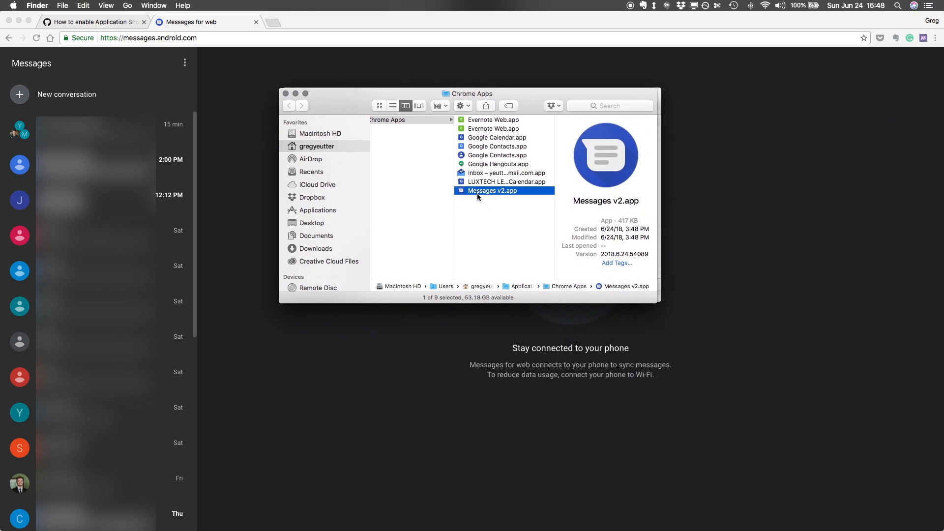
Select and launch Messages v2.app from the Chrome Apps Finder window.
click(507, 182)
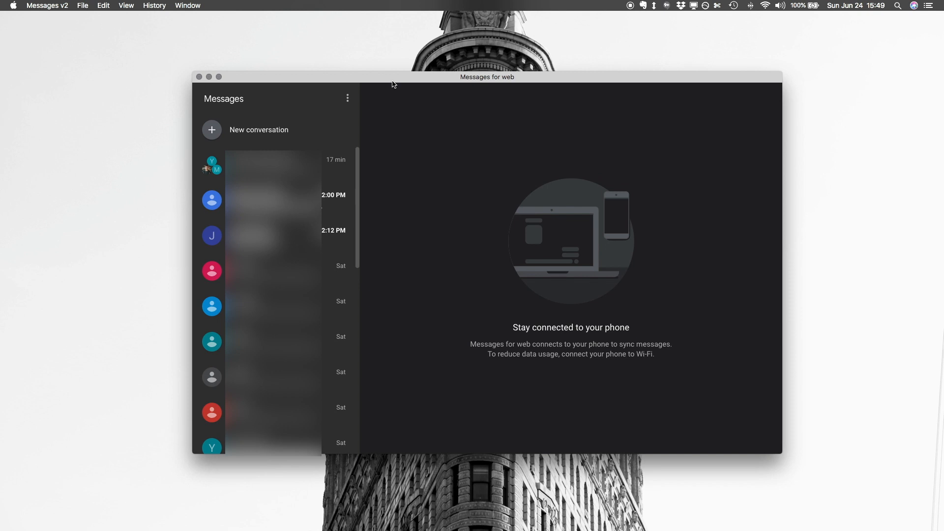
mouse_move(383, 91)
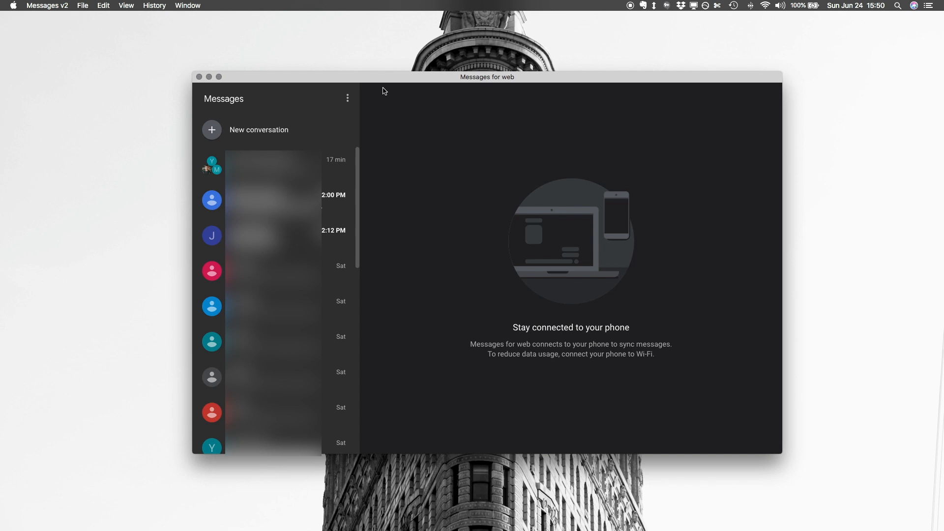
mouse_move(367, 94)
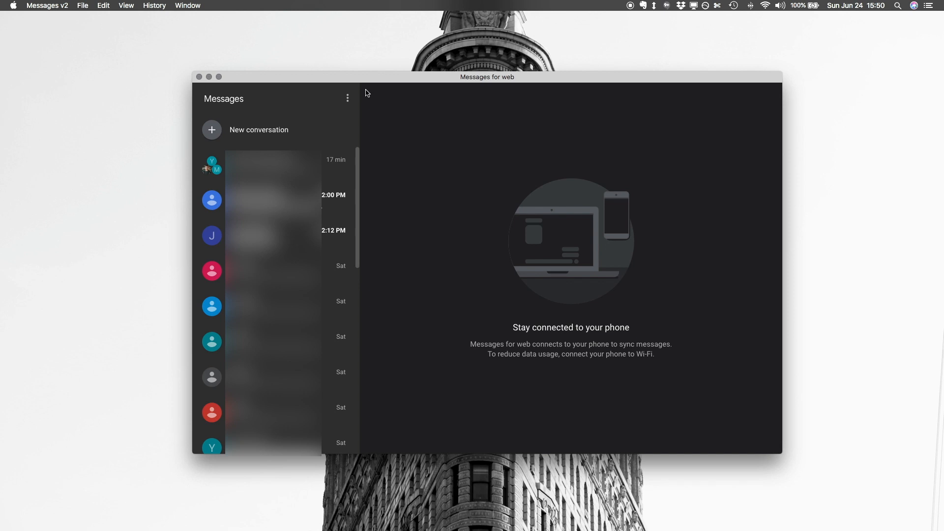
Review the Messages v2 settings and close them without changes.
click(347, 99)
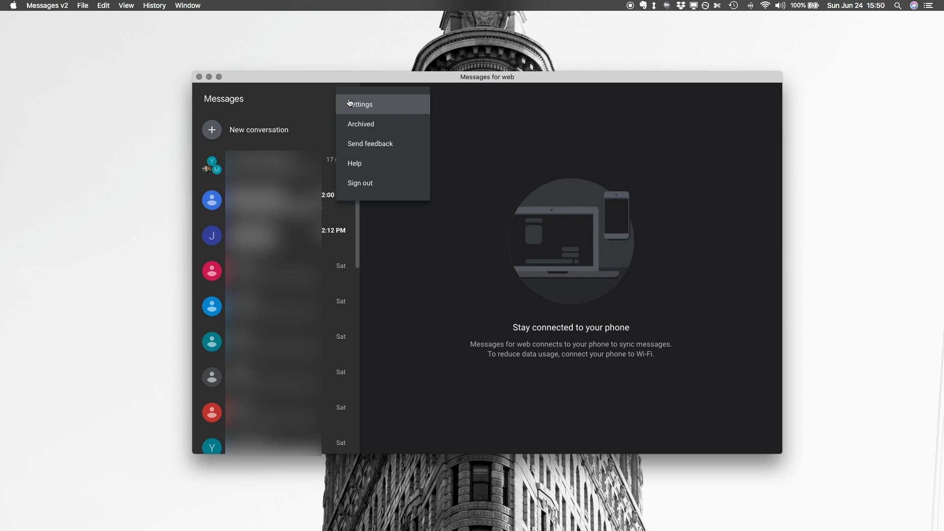
click(360, 104)
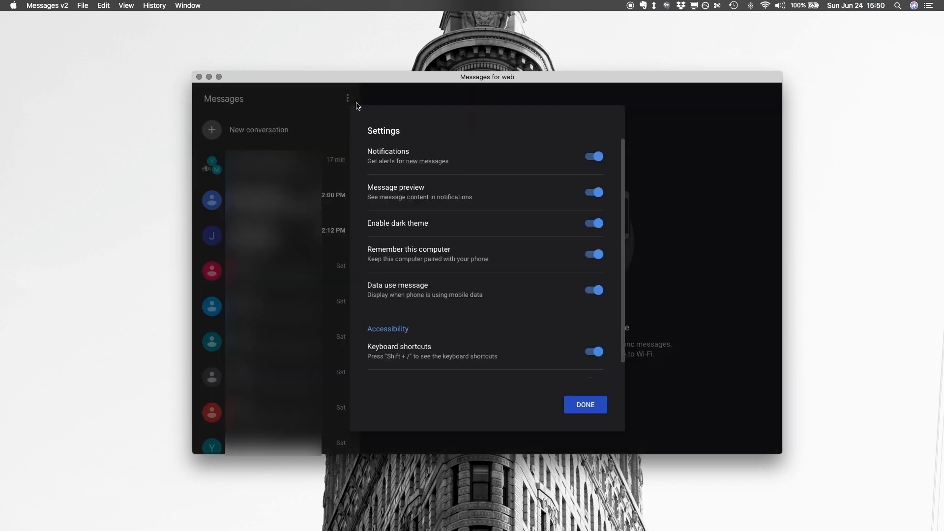
mouse_move(470, 301)
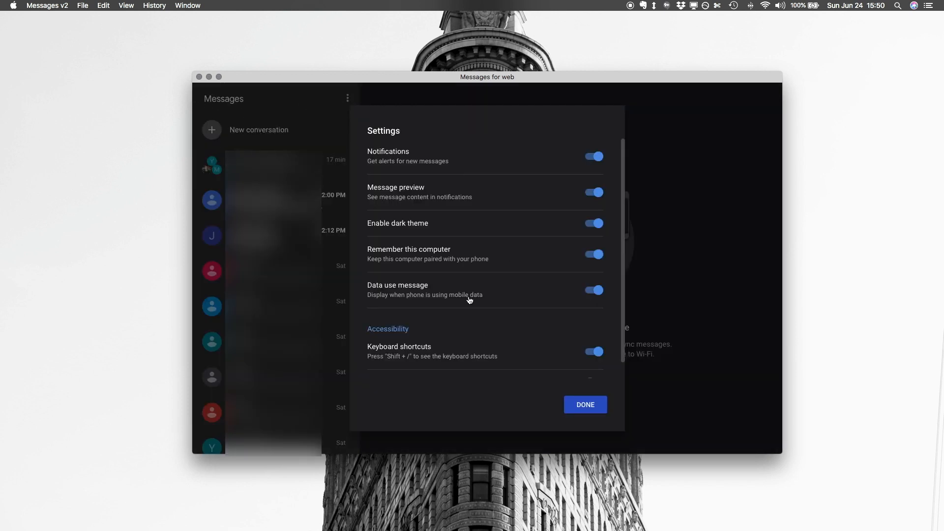
mouse_move(526, 311)
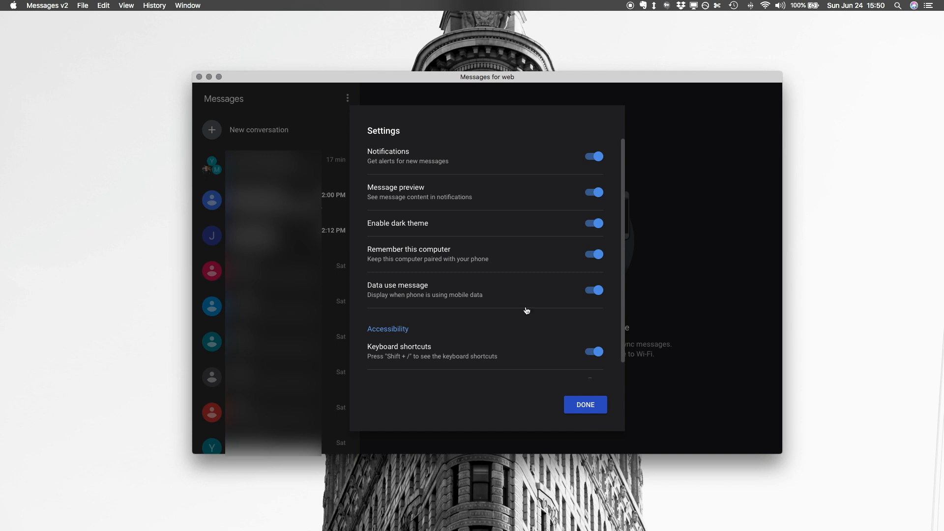
scroll(down, 3)
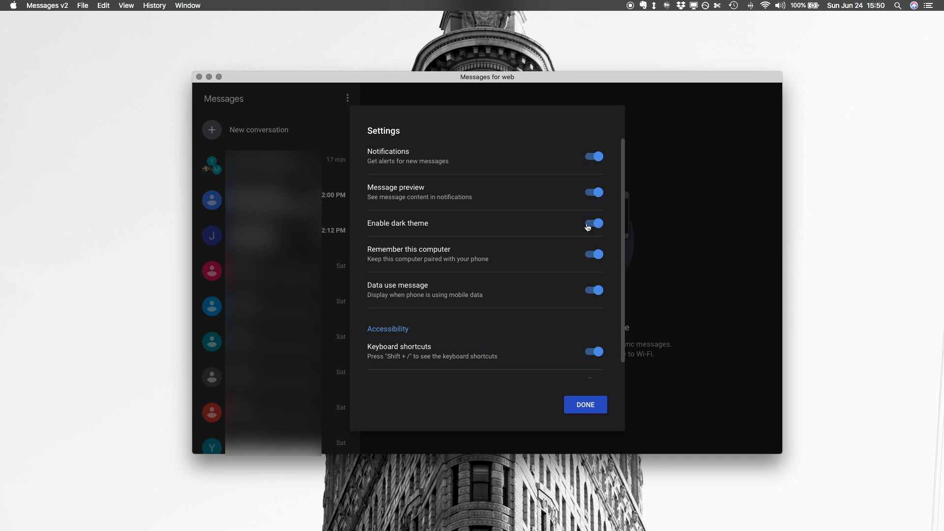
click(585, 404)
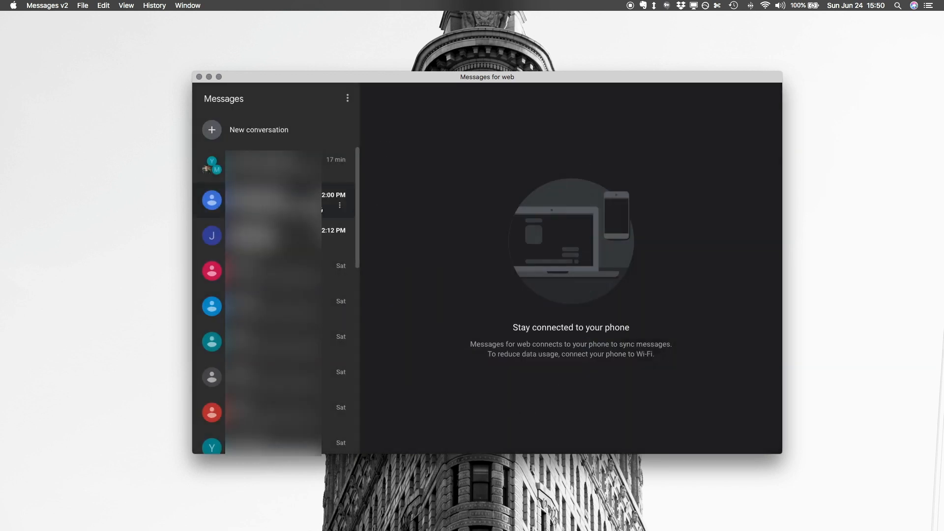
Switch off 'Enable dark theme' in the Messages v2 settings.
click(347, 99)
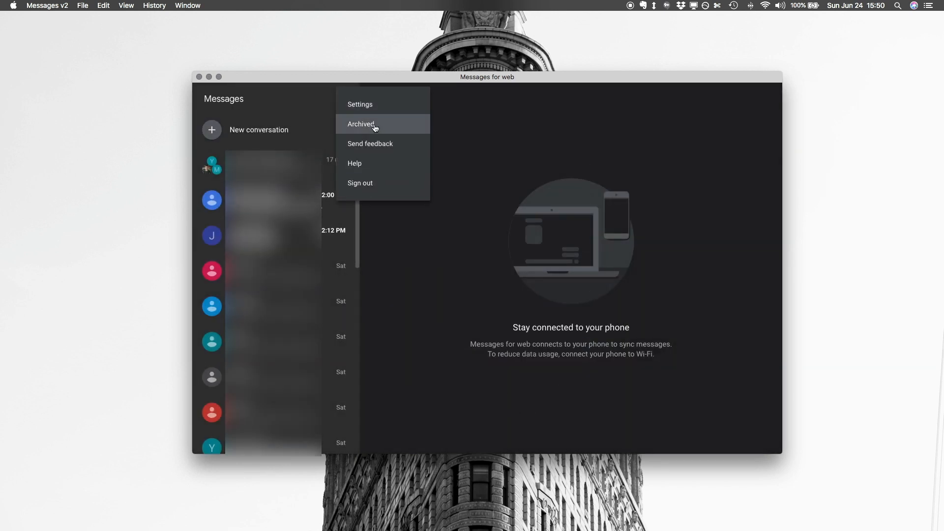
click(360, 103)
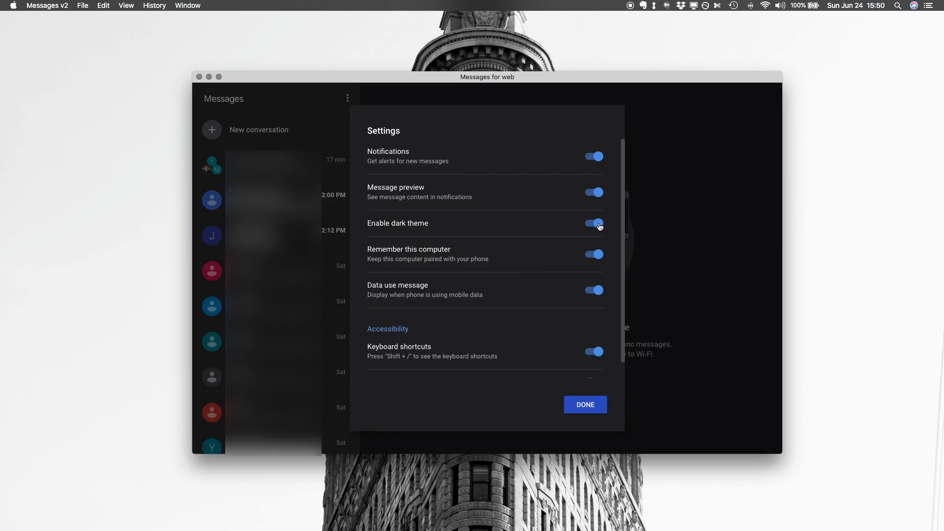
click(593, 223)
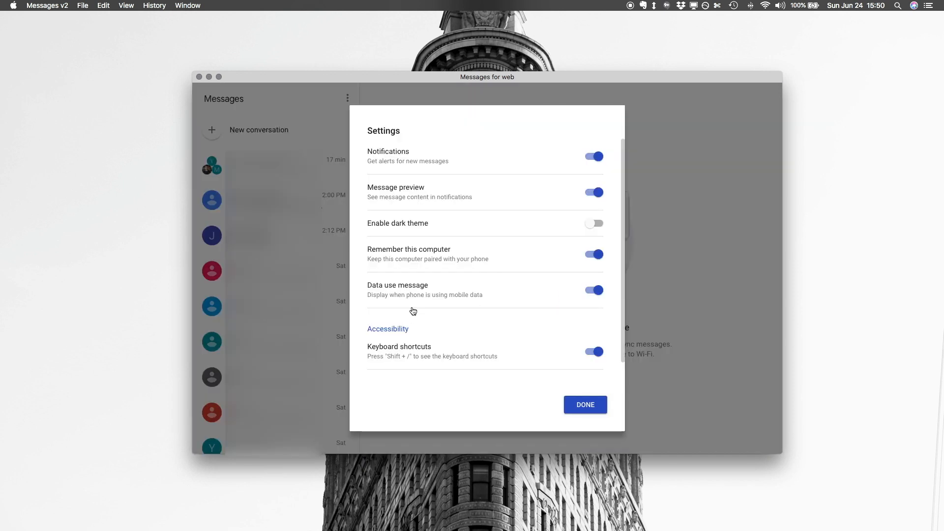